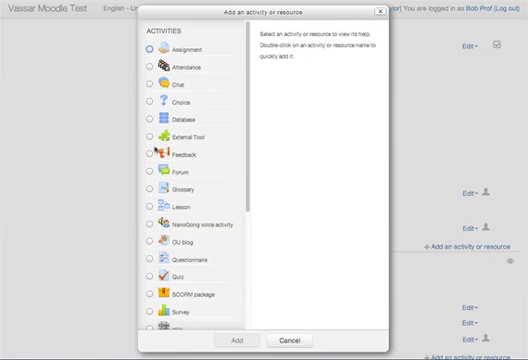
# Step: Browse the activity descriptions and scroll down toward the Resources section to find Label
pyautogui.click(154, 176)
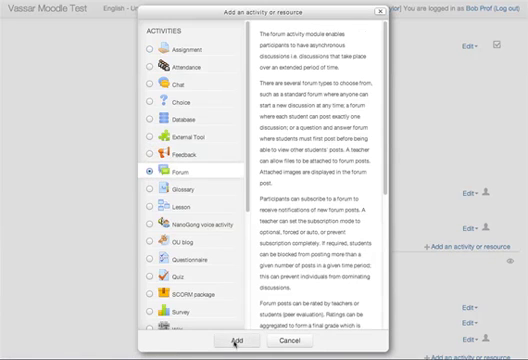
pyautogui.click(240, 342)
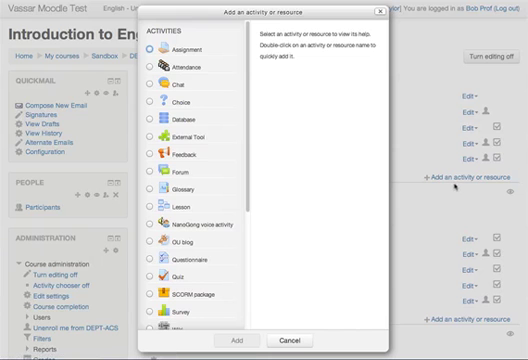
pyautogui.scroll(-3)
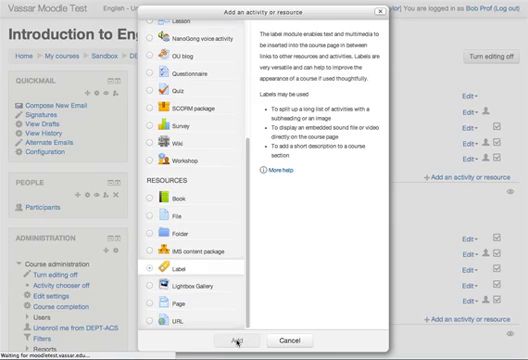
# Step: Add the Label and begin its welcome text with 'We' in the editor
pyautogui.click(232, 338)
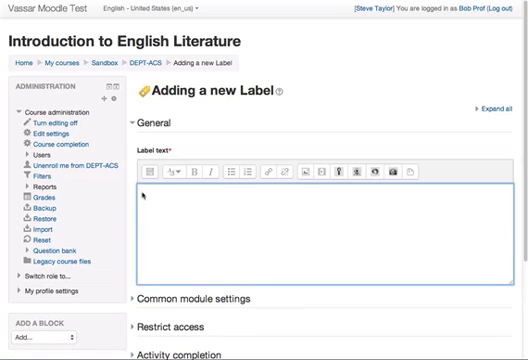
pyautogui.write('We')
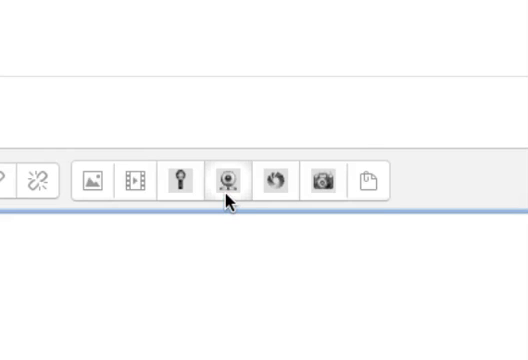
pyautogui.moveTo(286, 264)
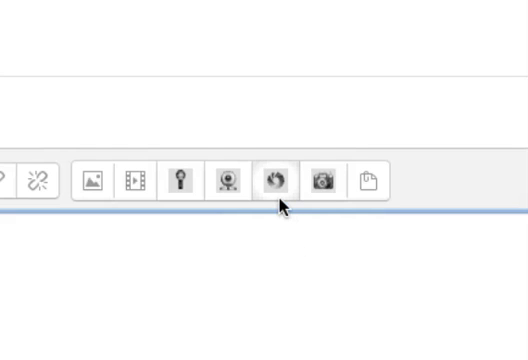
pyautogui.moveTo(276, 180)
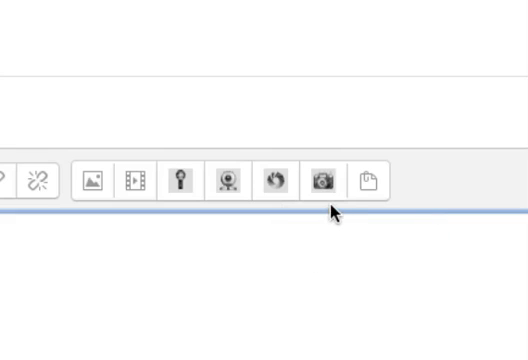
pyautogui.moveTo(326, 180)
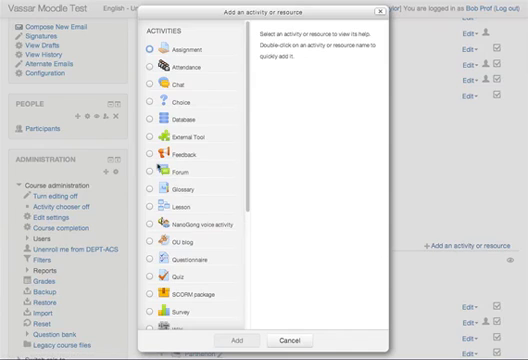
# Step: Scroll the activity chooser down to the Resources section
pyautogui.scroll(-3)
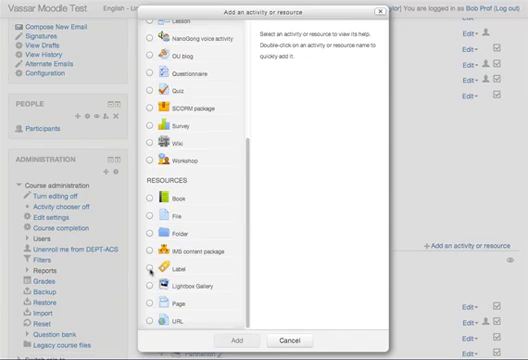